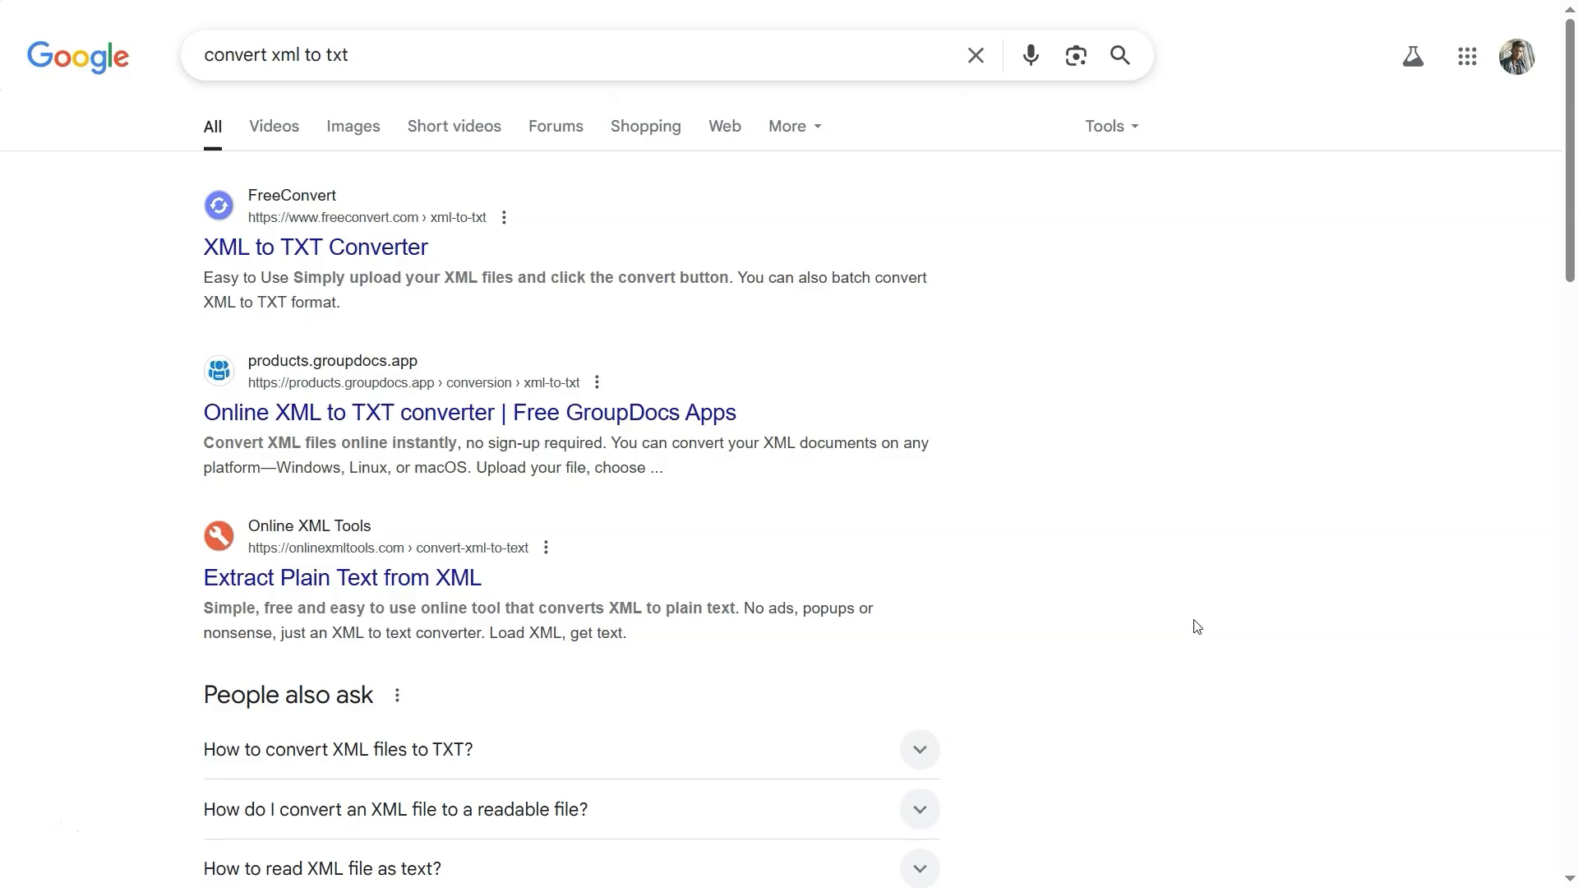
pyautogui.moveTo(330, 248)
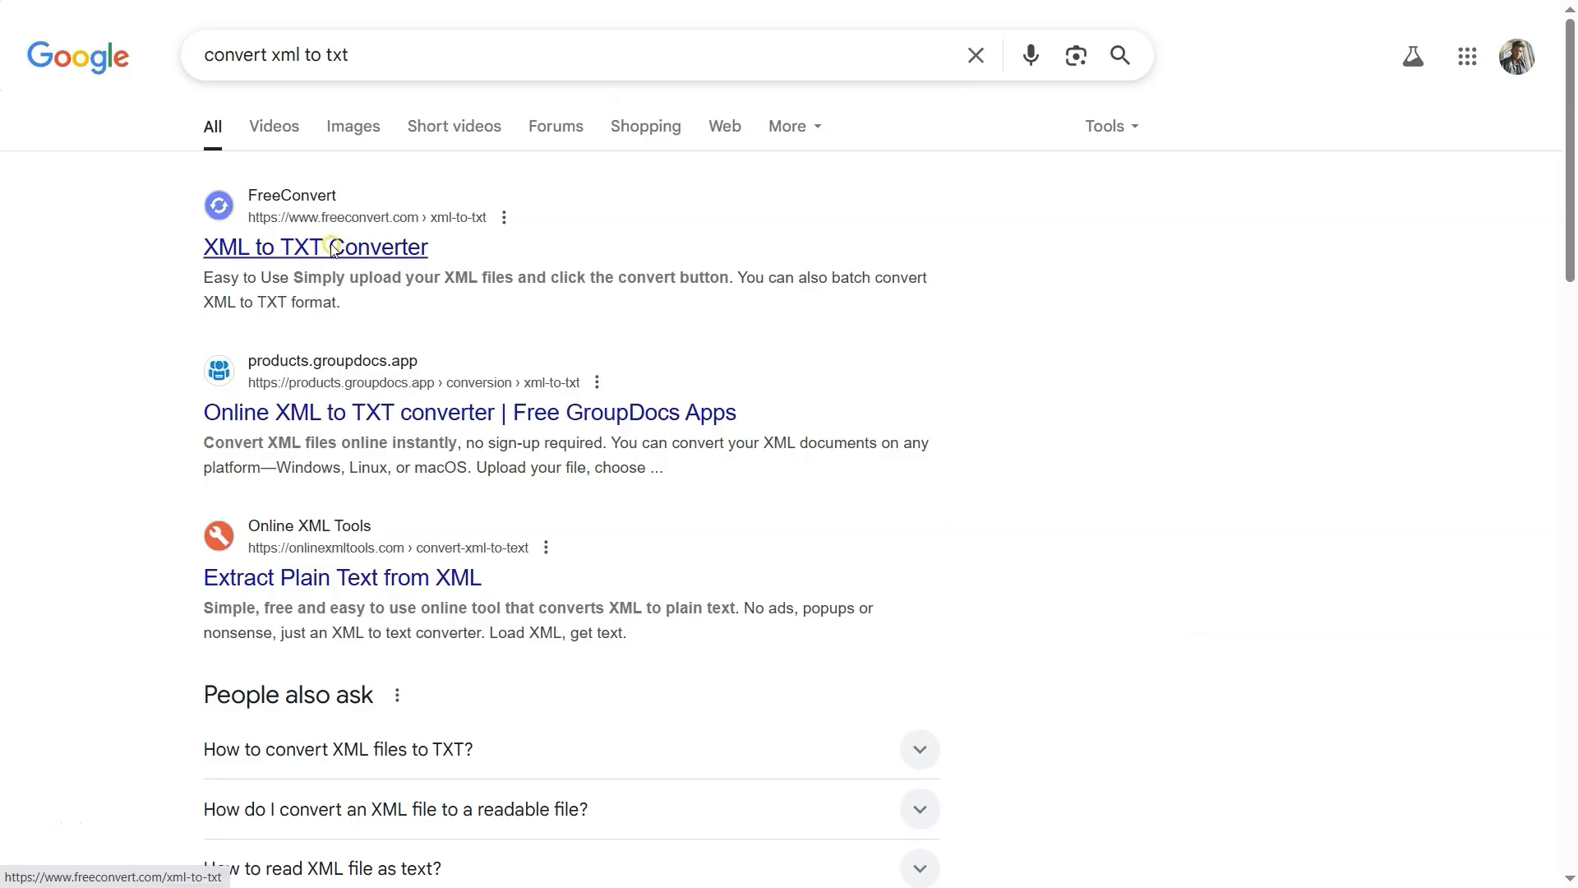
# Step: Upload Sample 2.xml from this device into the XML to TXT converter
pyautogui.click(314, 246)
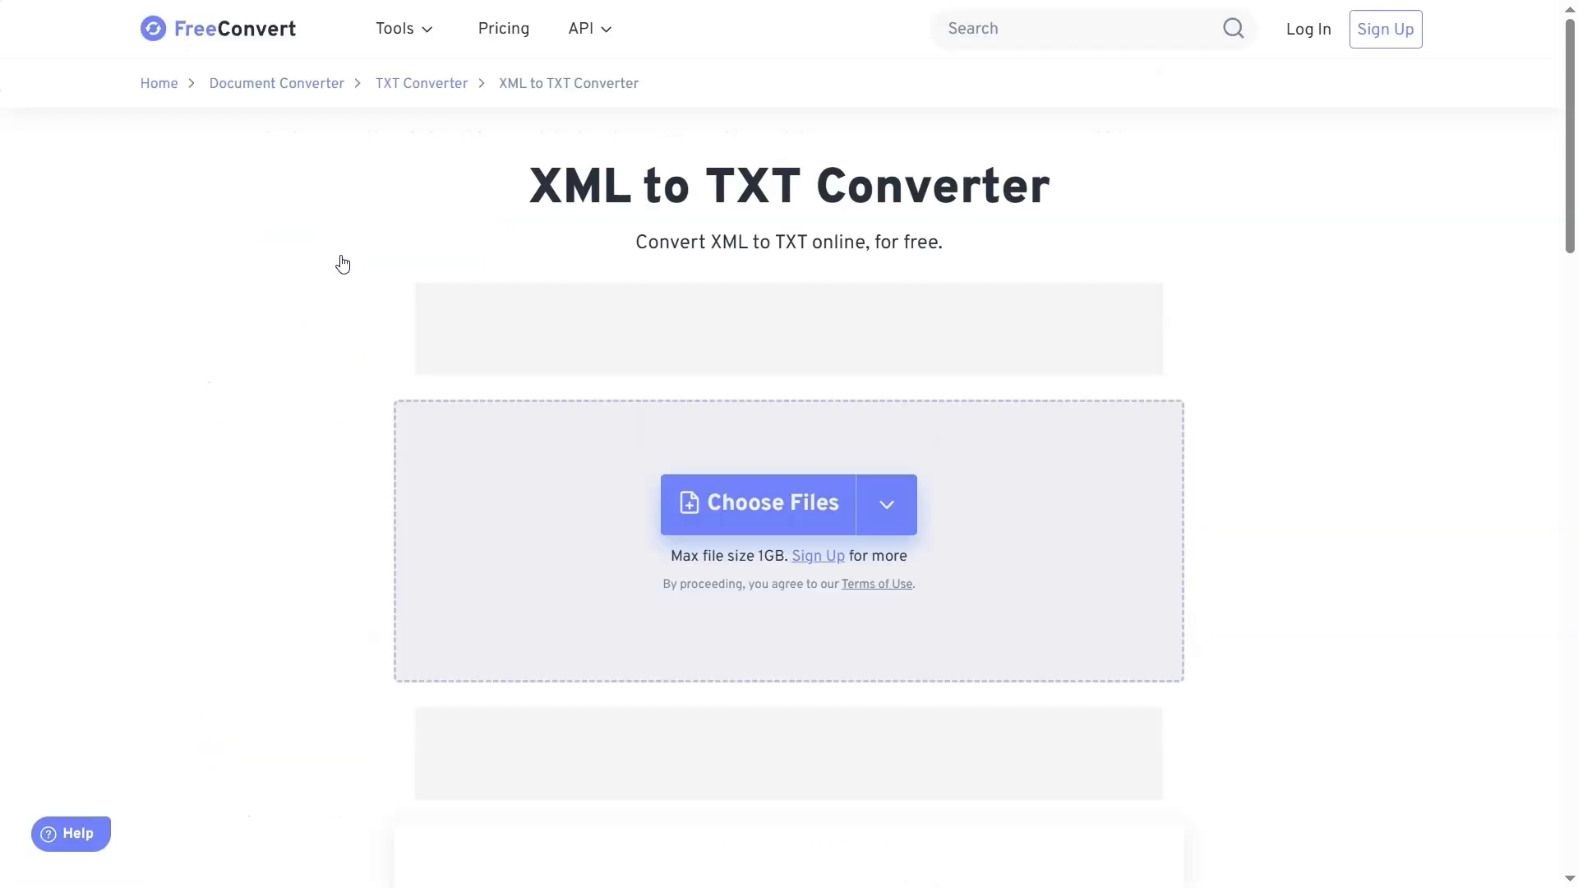
pyautogui.click(886, 505)
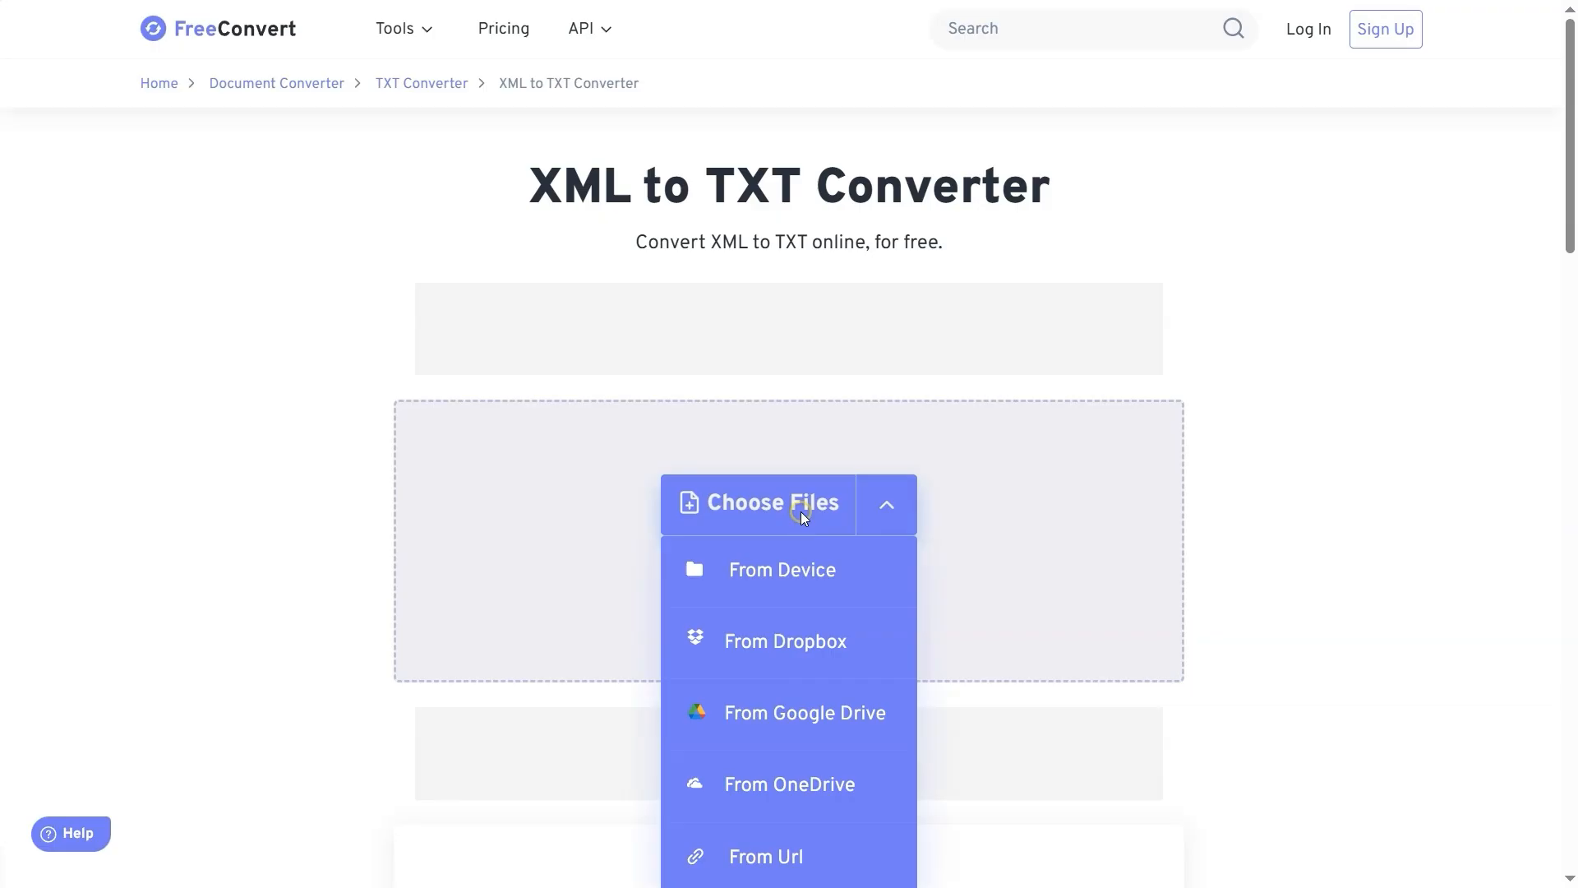
pyautogui.click(781, 570)
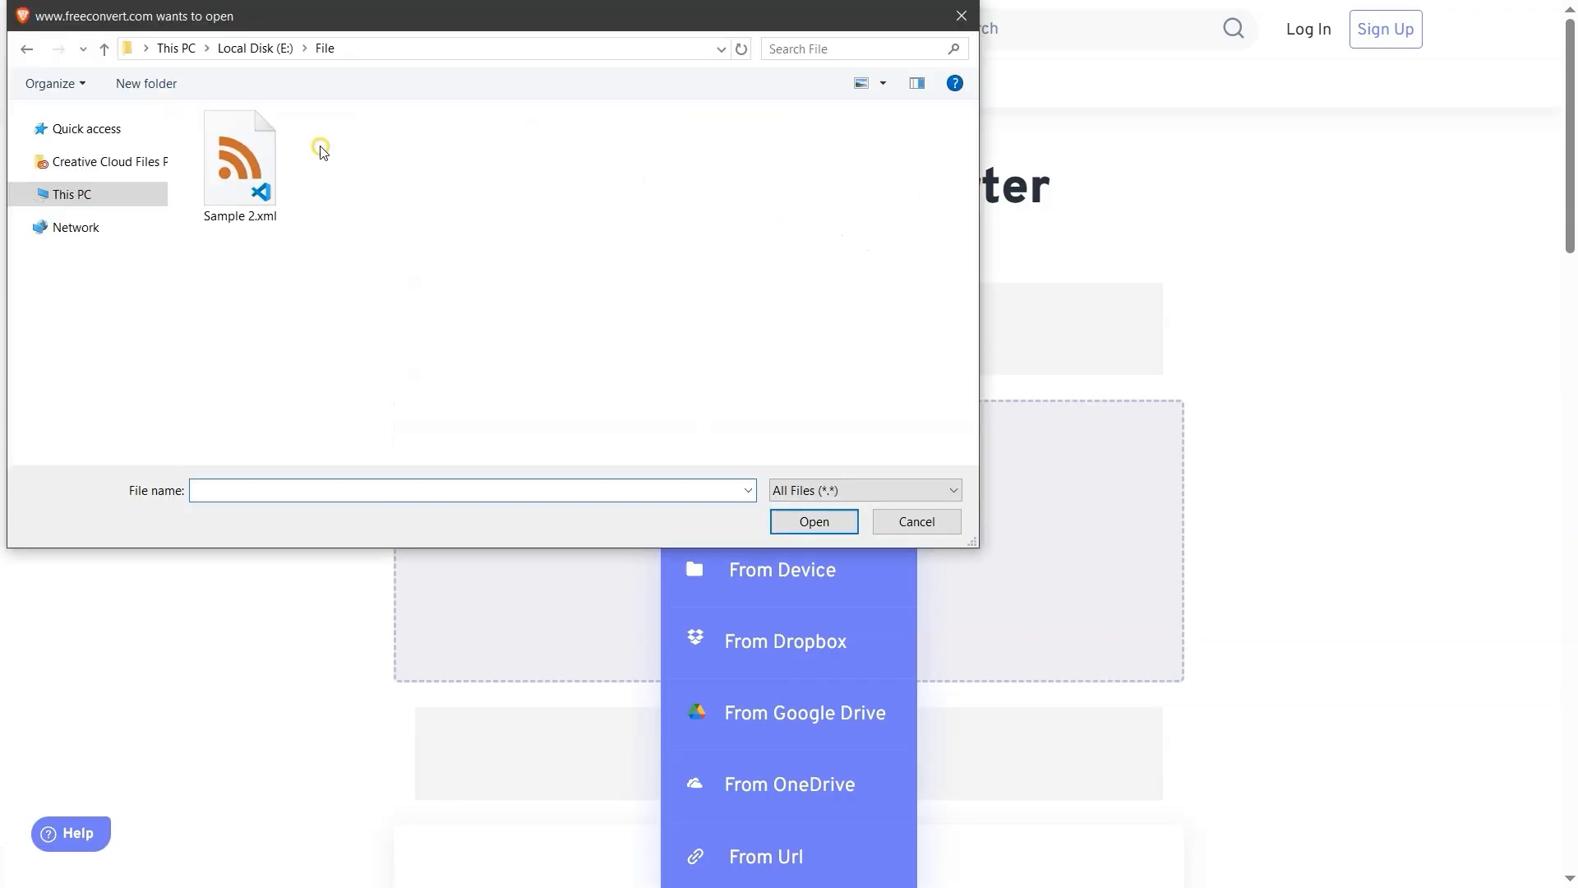
pyautogui.click(239, 160)
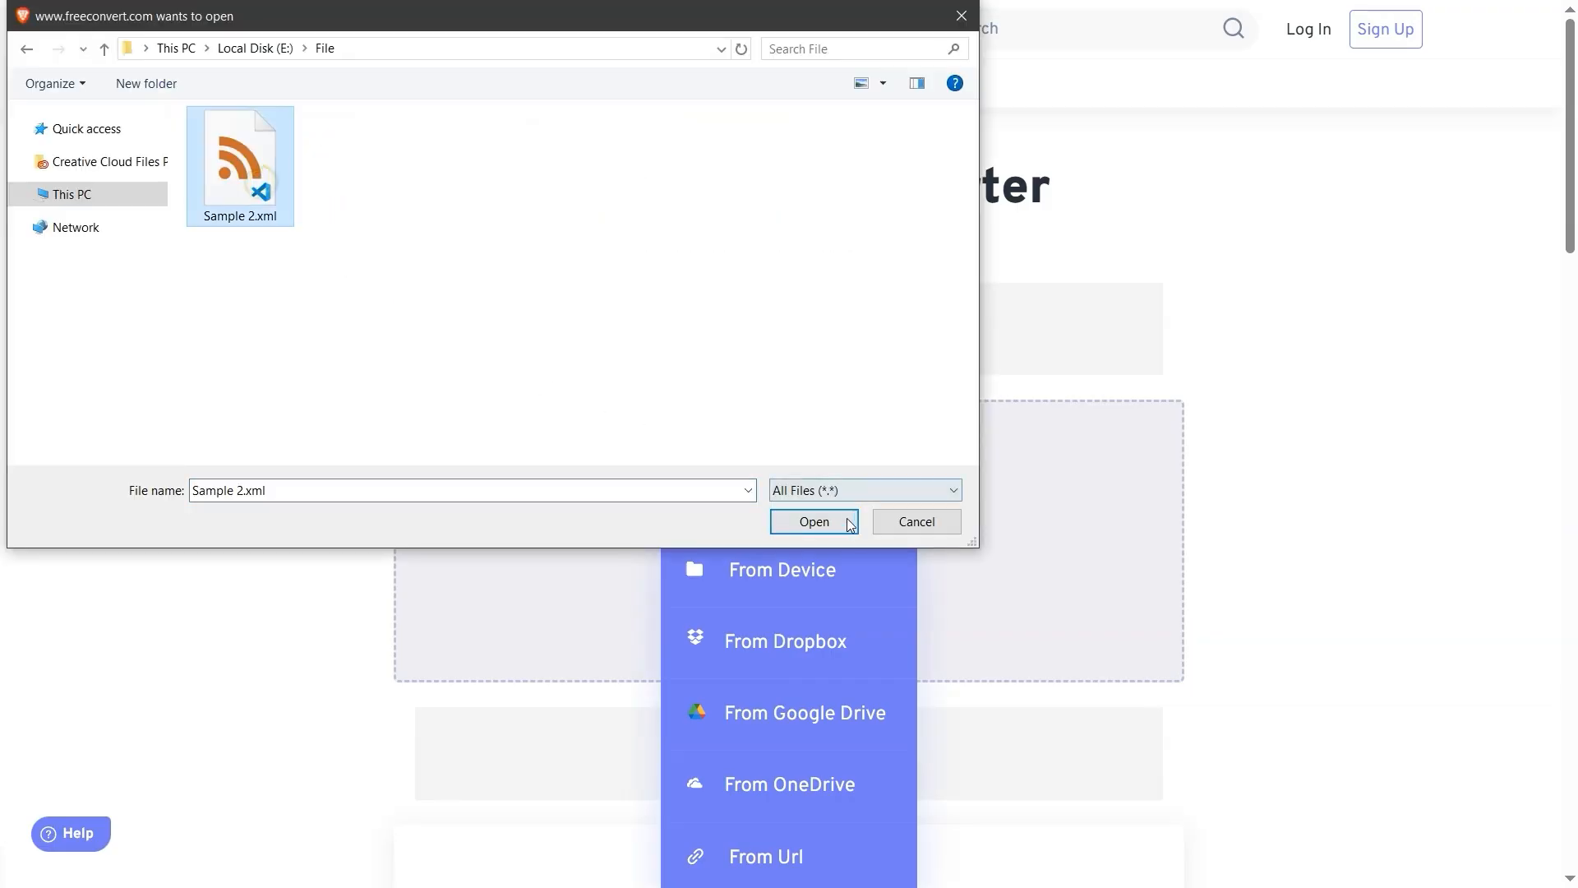
pyautogui.click(814, 522)
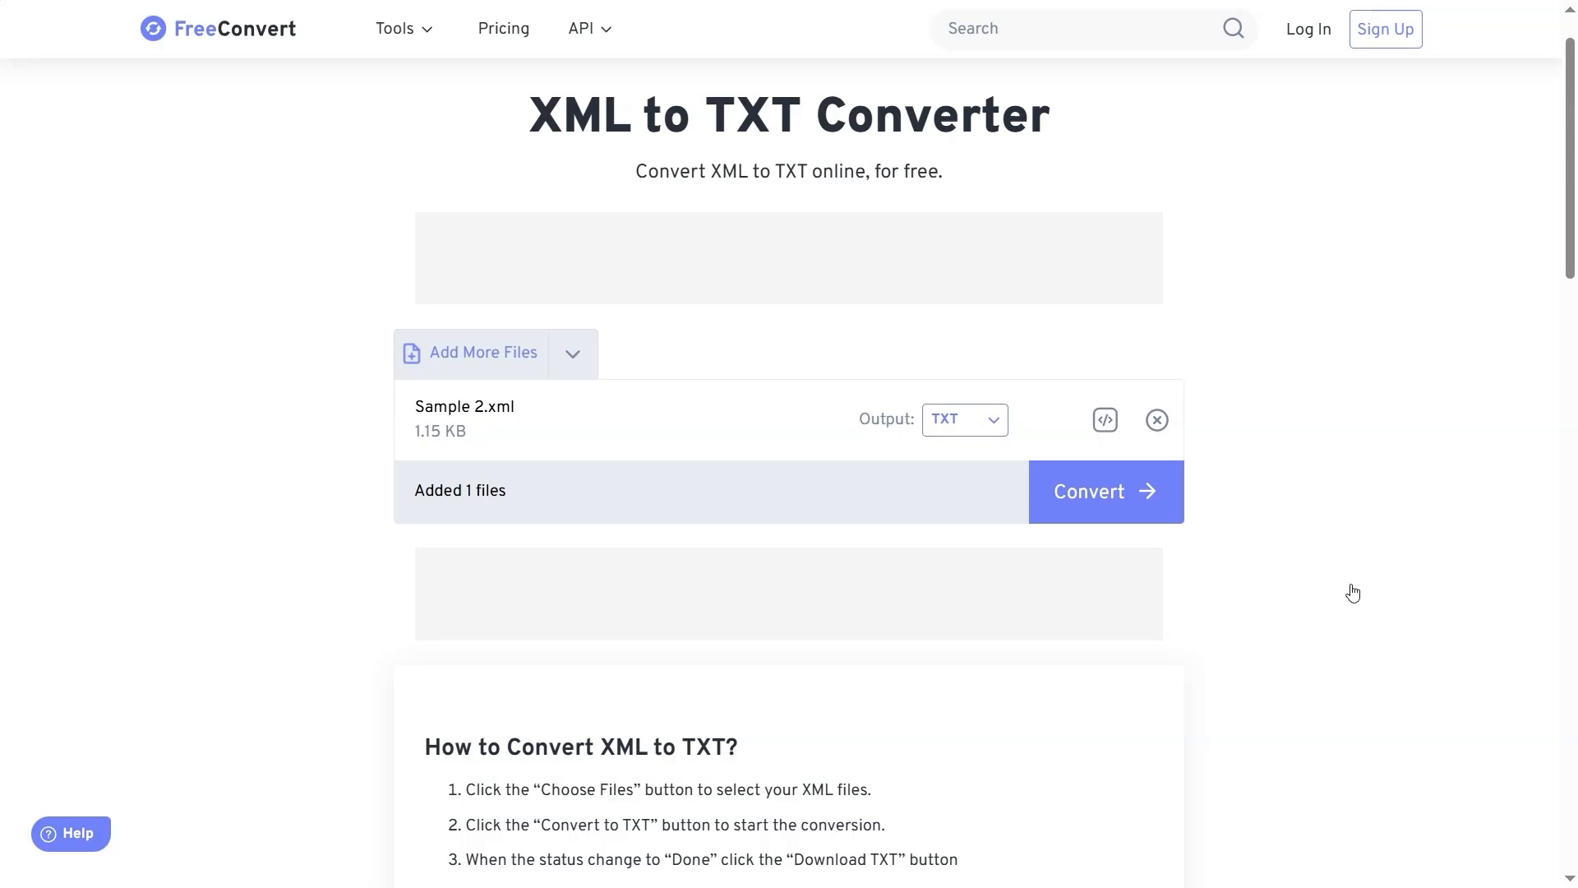
pyautogui.moveTo(1102, 488)
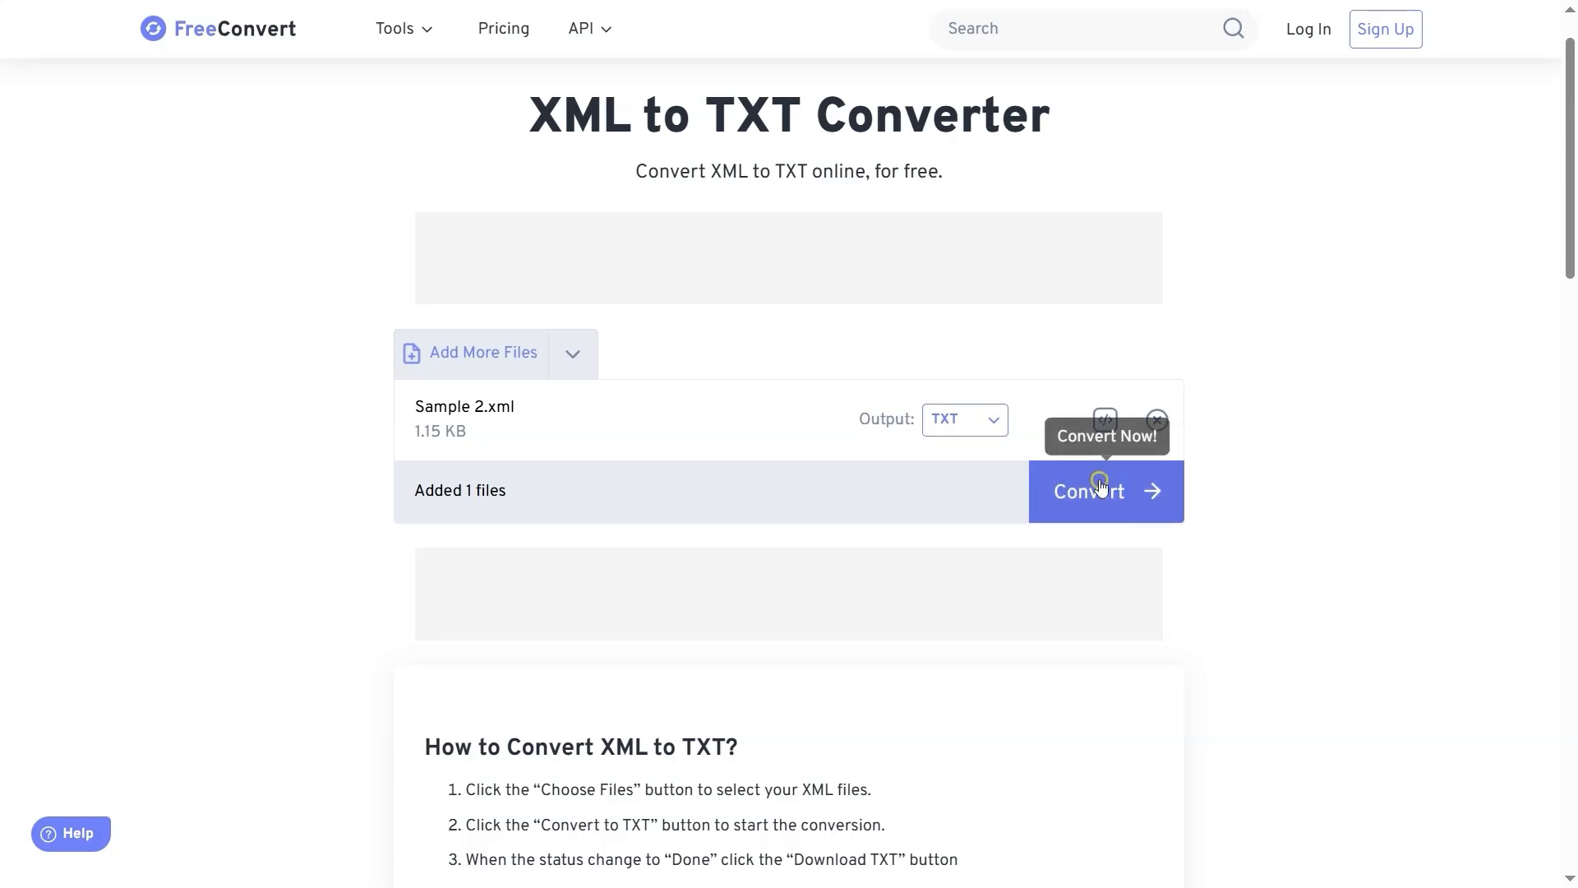
# Step: Convert Sample 2.xml to TXT and download Sample 2.txt into E:\Files
pyautogui.click(1100, 491)
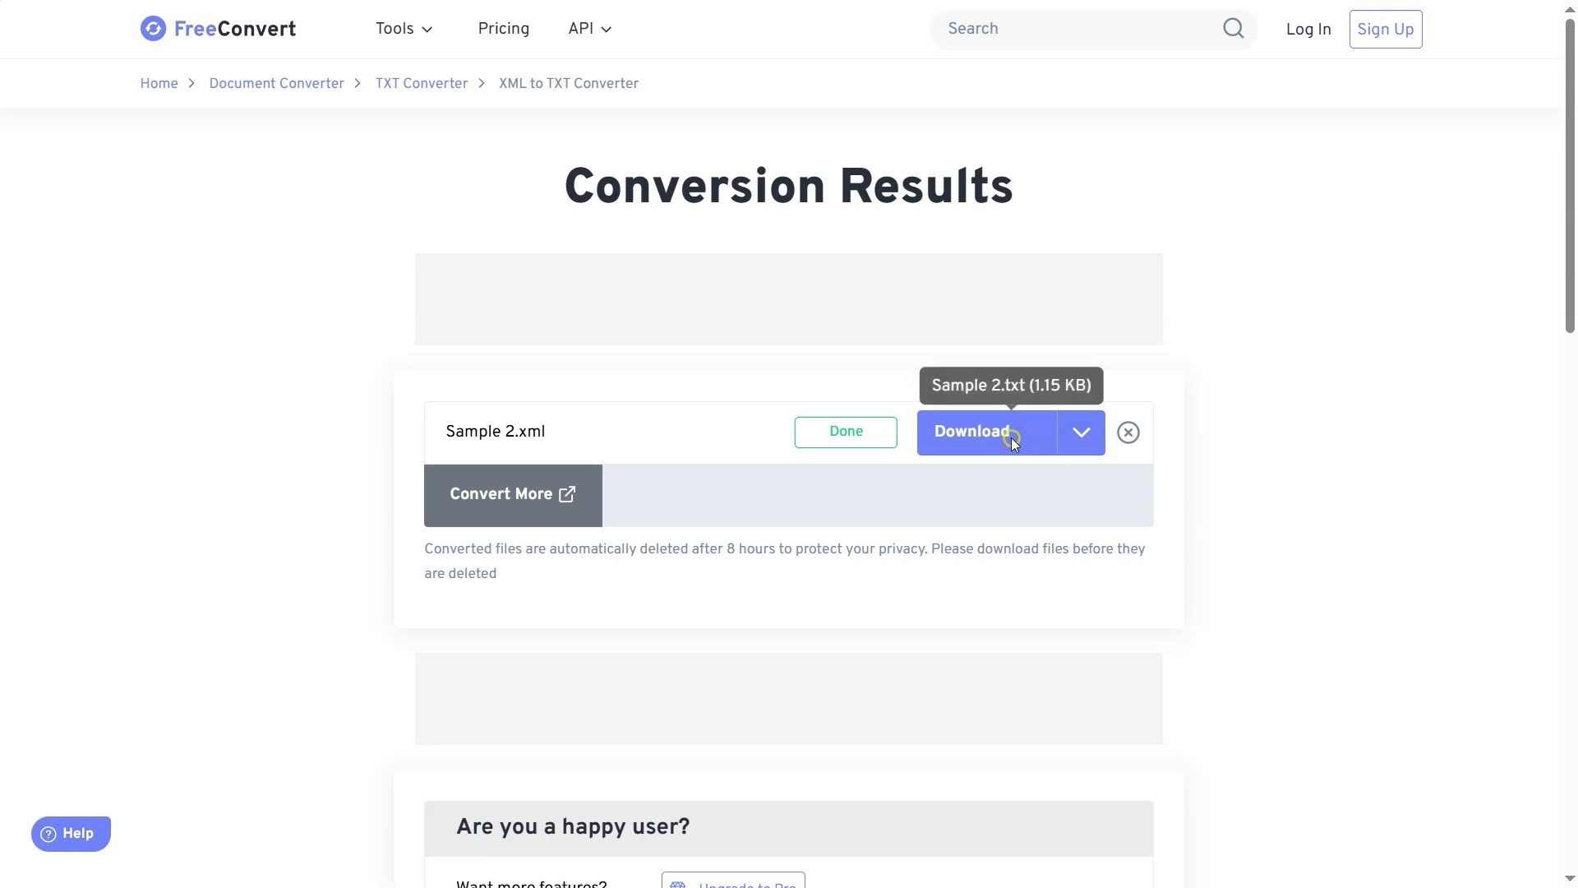
pyautogui.click(971, 432)
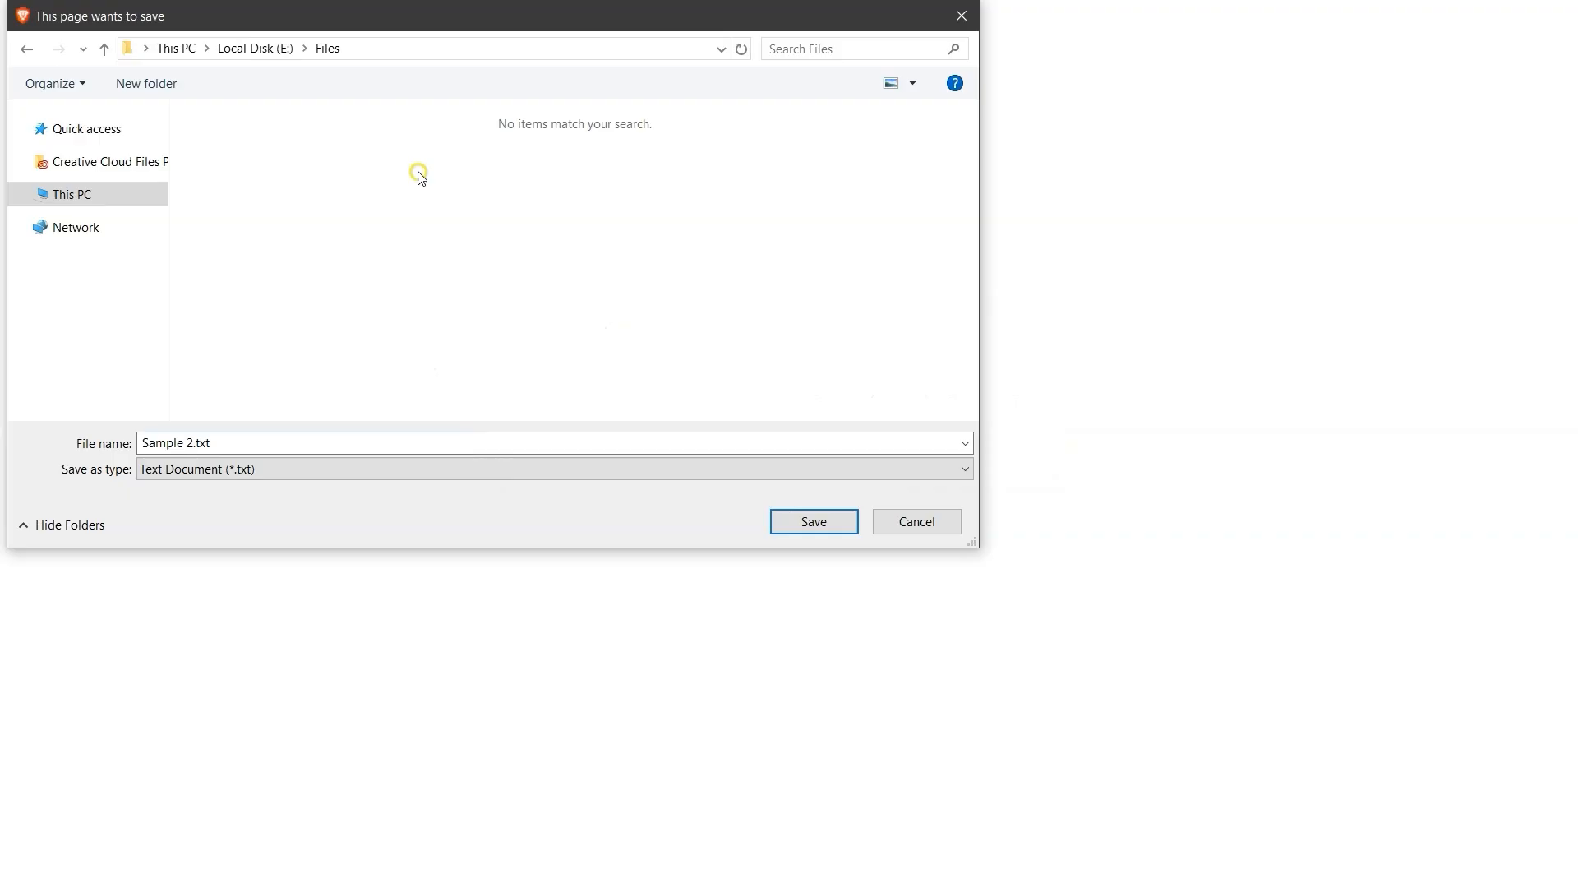
pyautogui.click(813, 521)
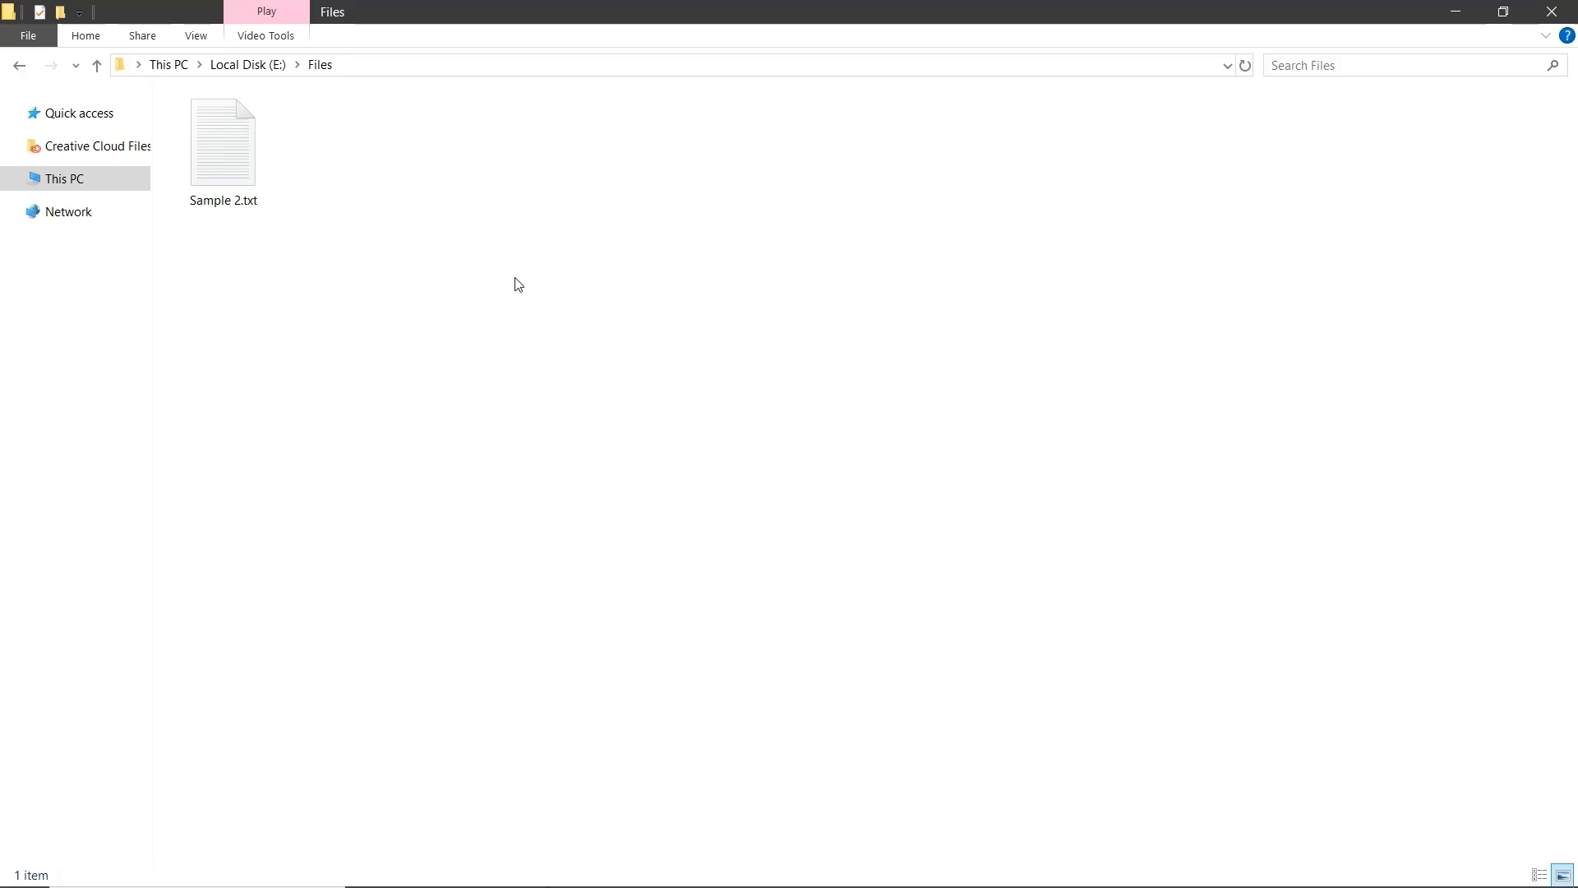
# Step: Open Sample 2.txt from E:\Files in Notepad to view the contact data
pyautogui.doubleClick(224, 144)
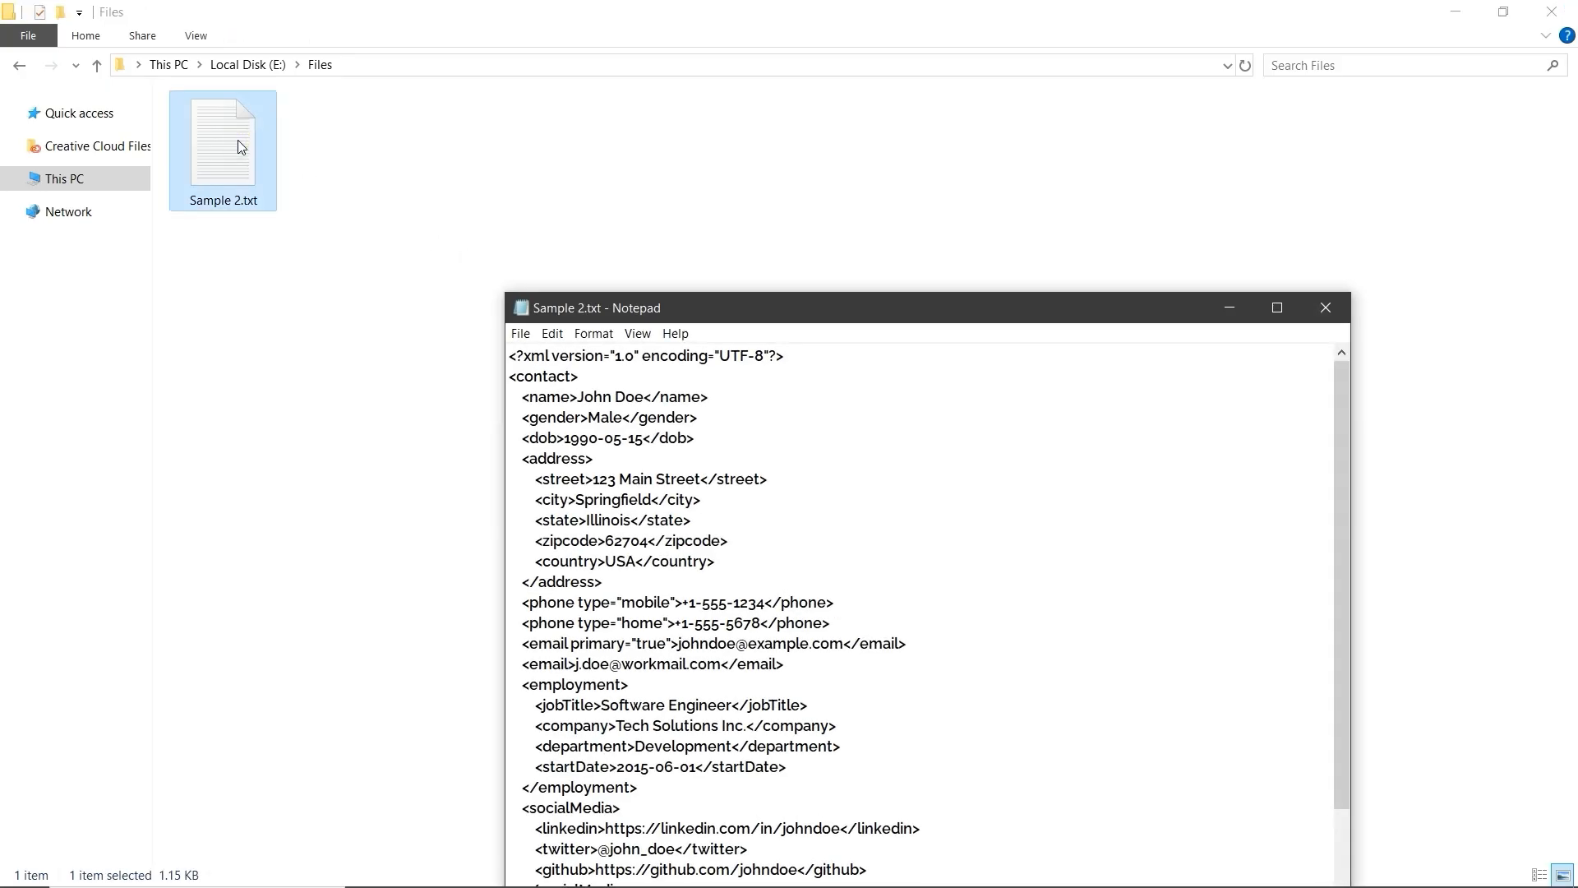